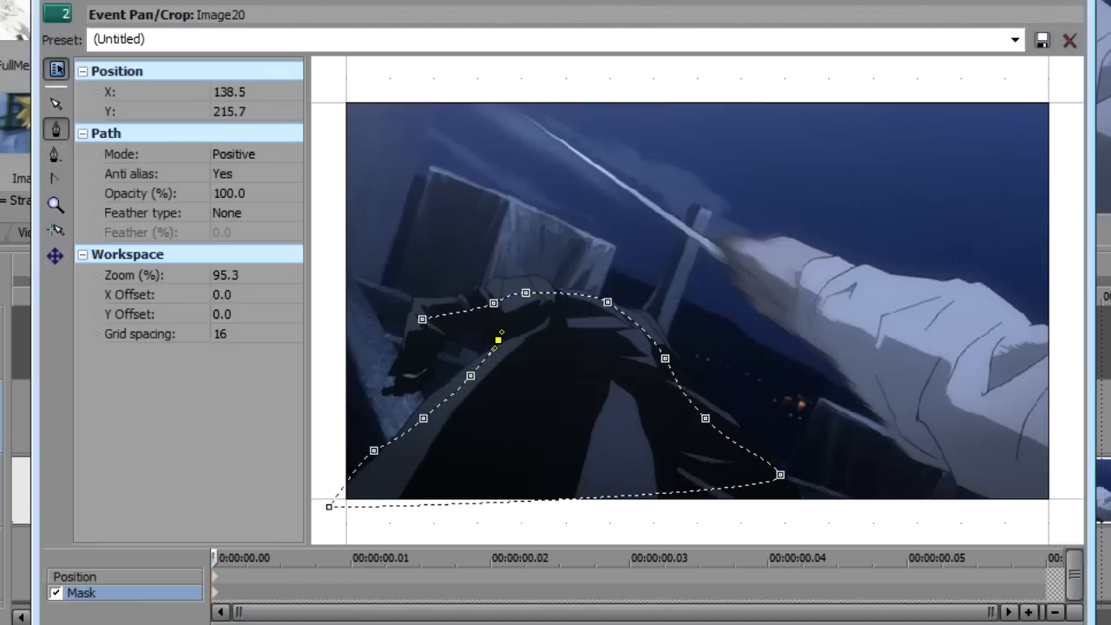
Finish the mask path around the character and return to position editing
{"action": "left_click", "coordinate": [1068, 40]}
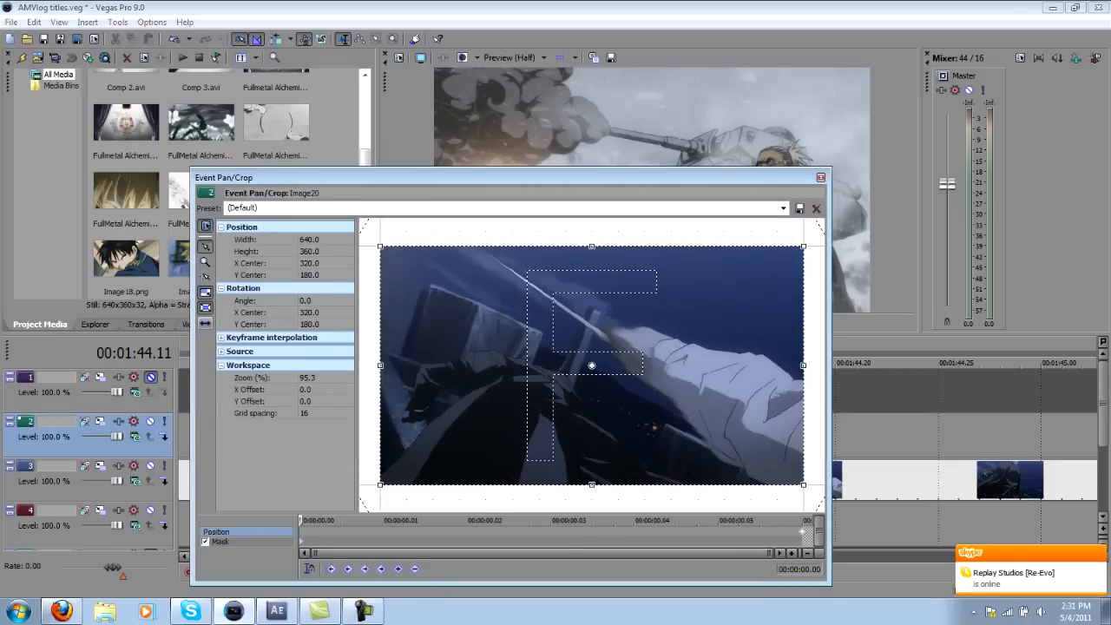
Leave the pan/crop editor and bring up the Gaussian Blur presets in Video FX
{"action": "left_click", "coordinate": [816, 208]}
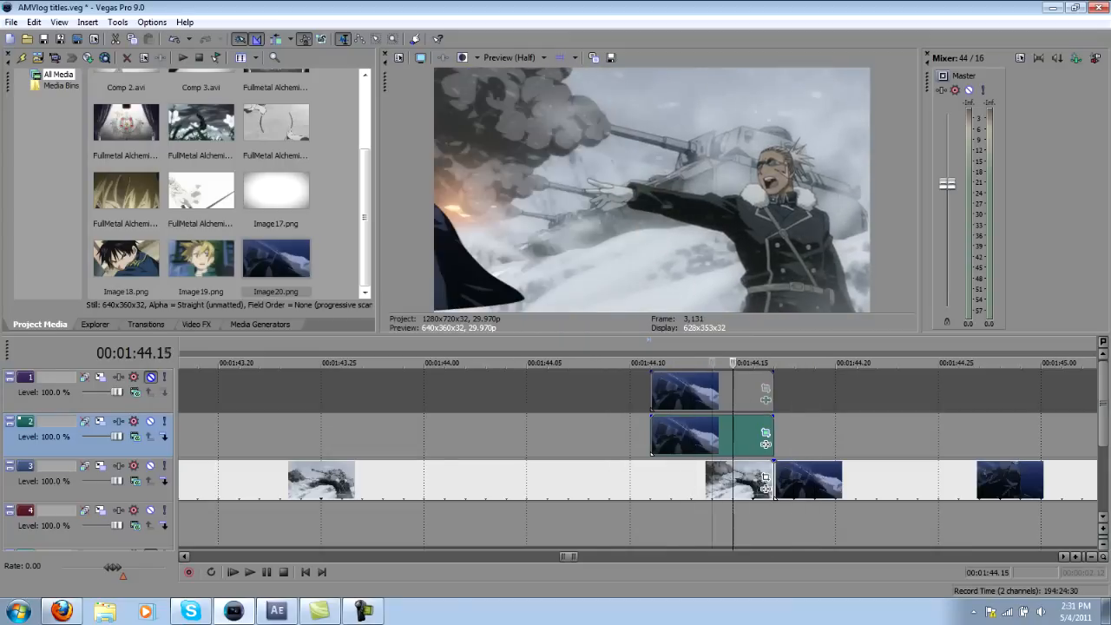
{"action": "left_click", "coordinate": [195, 325]}
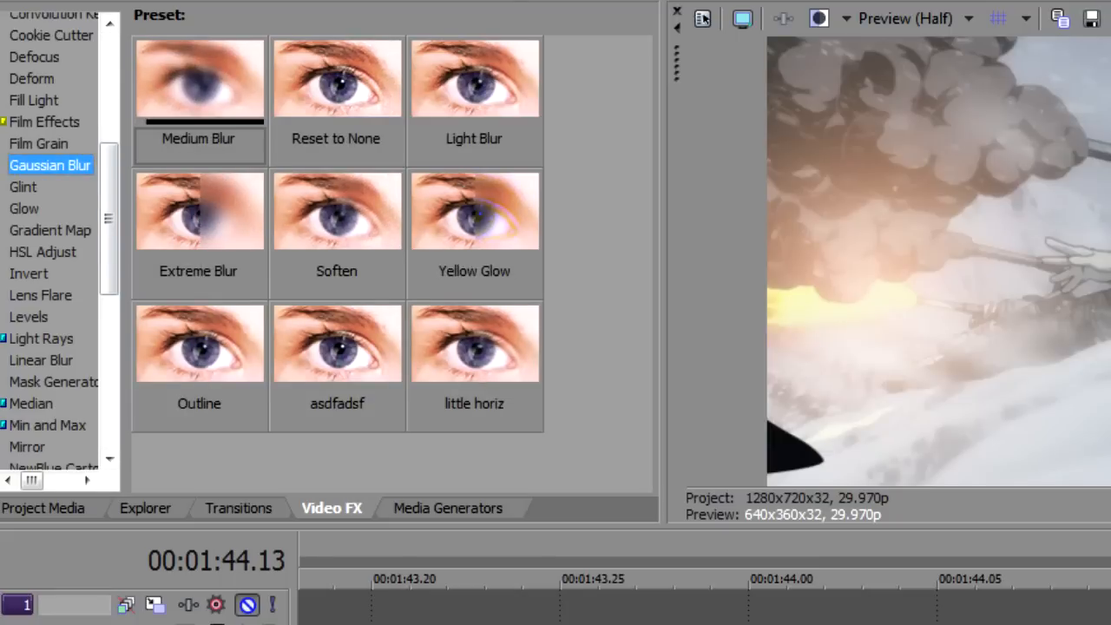
Apply the Medium Blur preset with vertical range 0.000, keeping horizontal blur only
{"action": "double_click", "coordinate": [197, 78]}
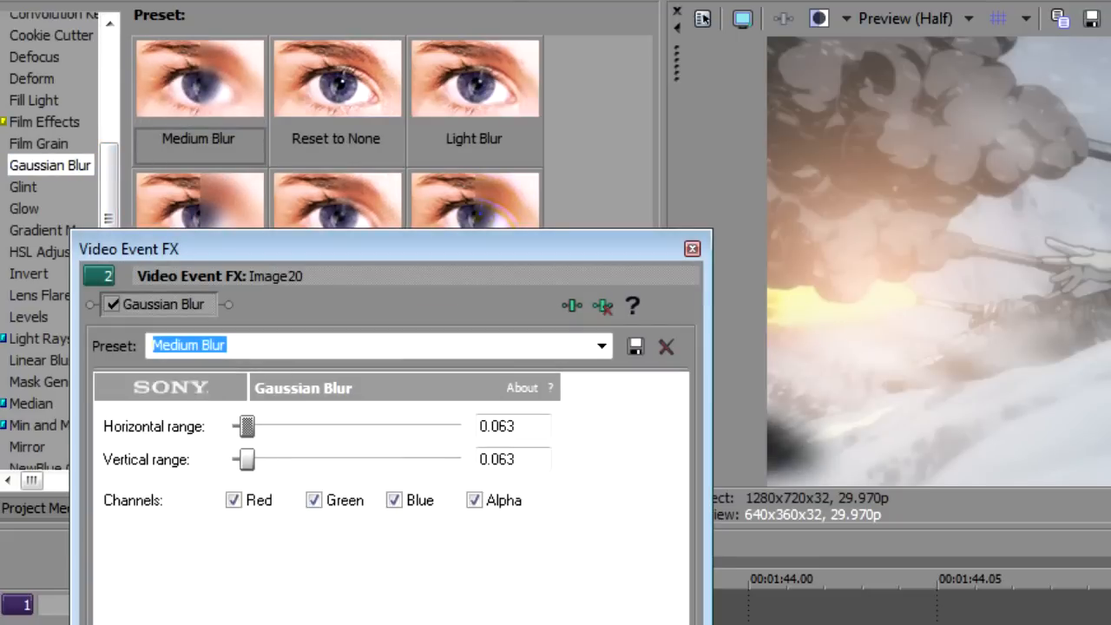
{"action": "left_click_drag", "start_coordinate": [247, 459], "coordinate": [232, 459]}
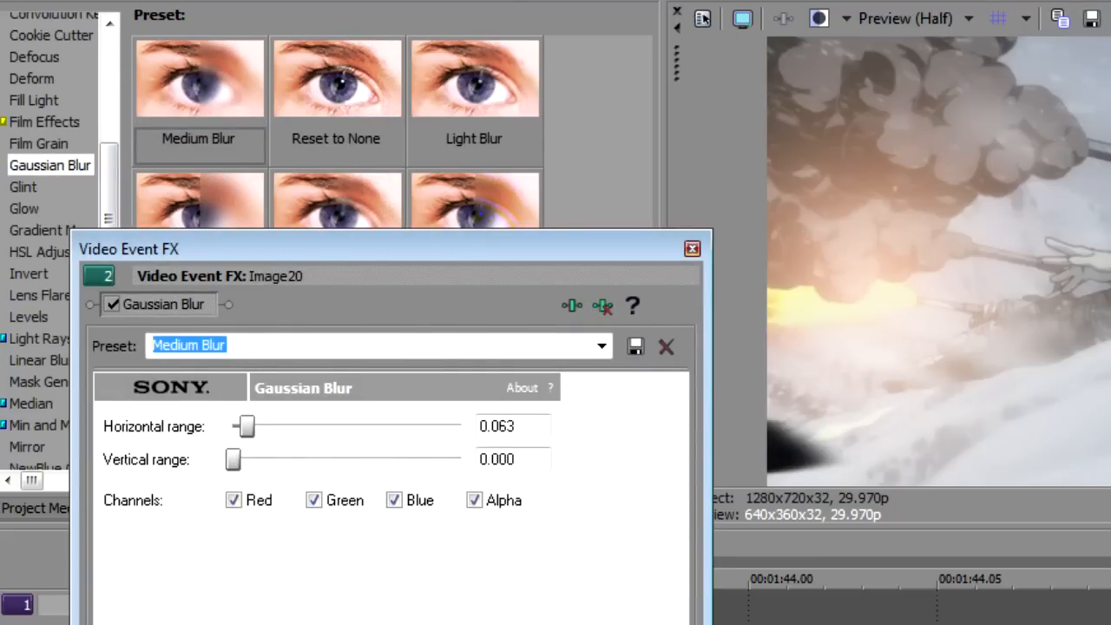
{"action": "left_click", "coordinate": [691, 247]}
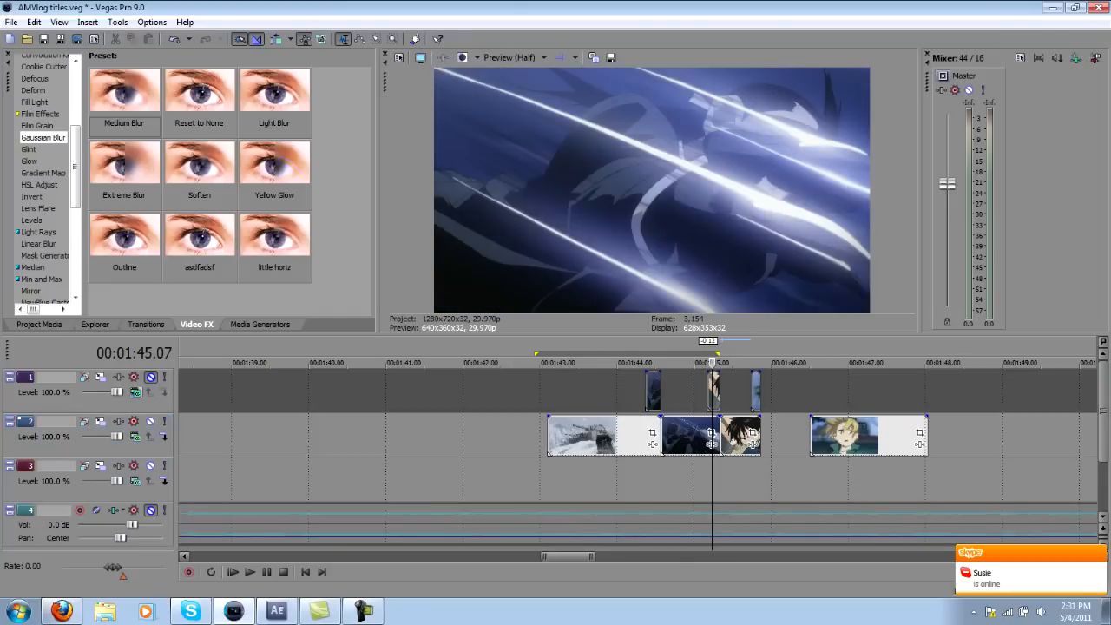
{"action": "left_click", "coordinate": [232, 573]}
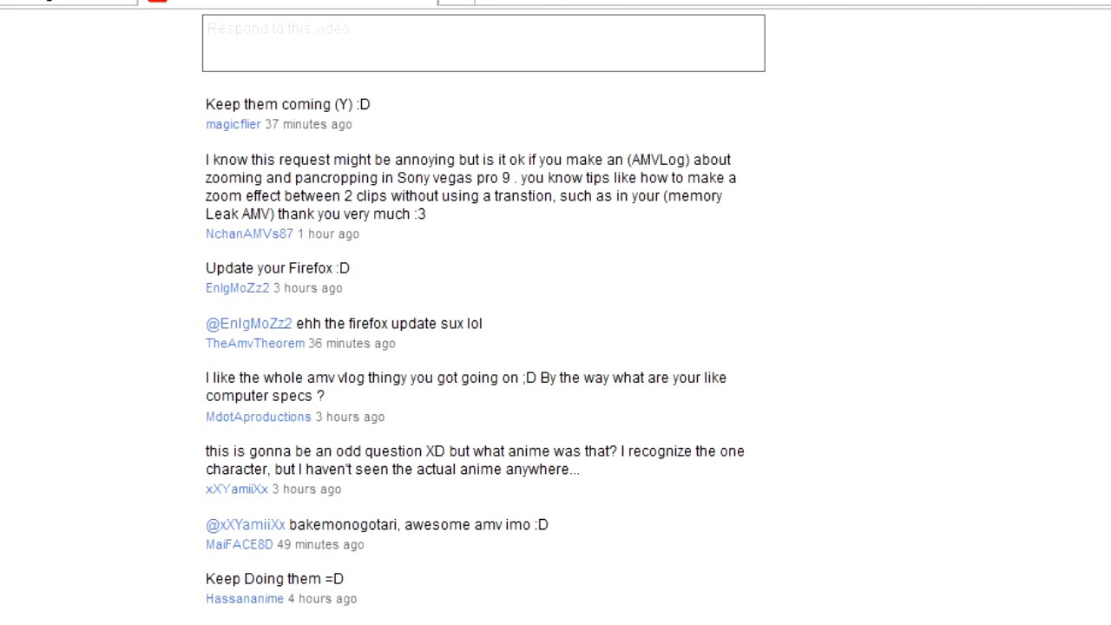
Scroll down the YouTube comments to the older viewer replies and owner responses
{"action": "scroll", "scroll_direction": "down", "scroll_amount": 3}
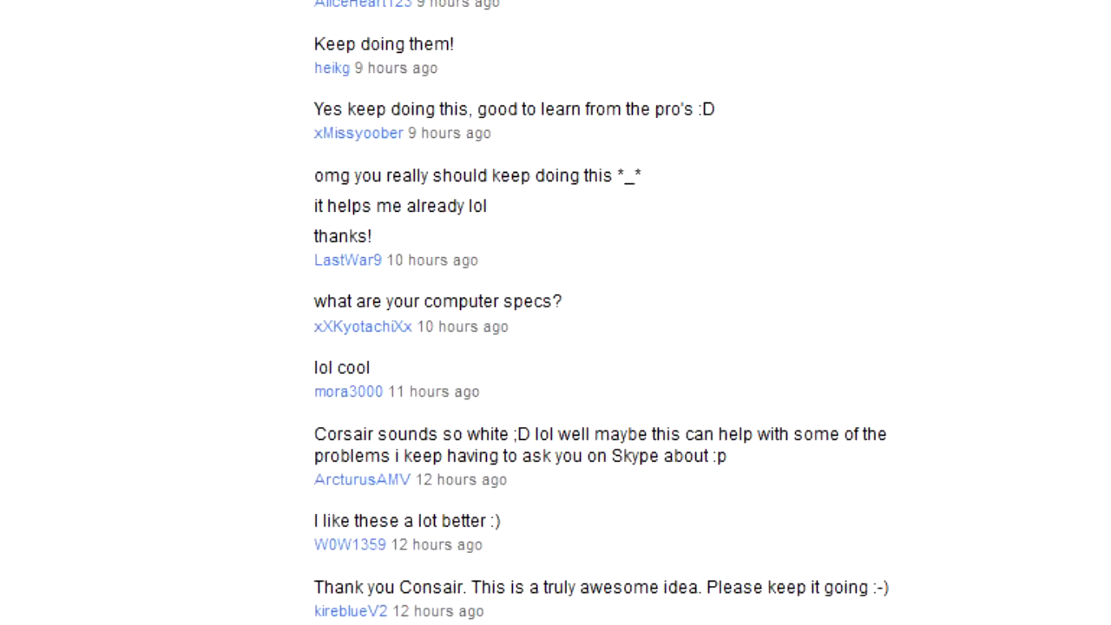
{"action": "scroll", "scroll_direction": "down", "scroll_amount": 3}
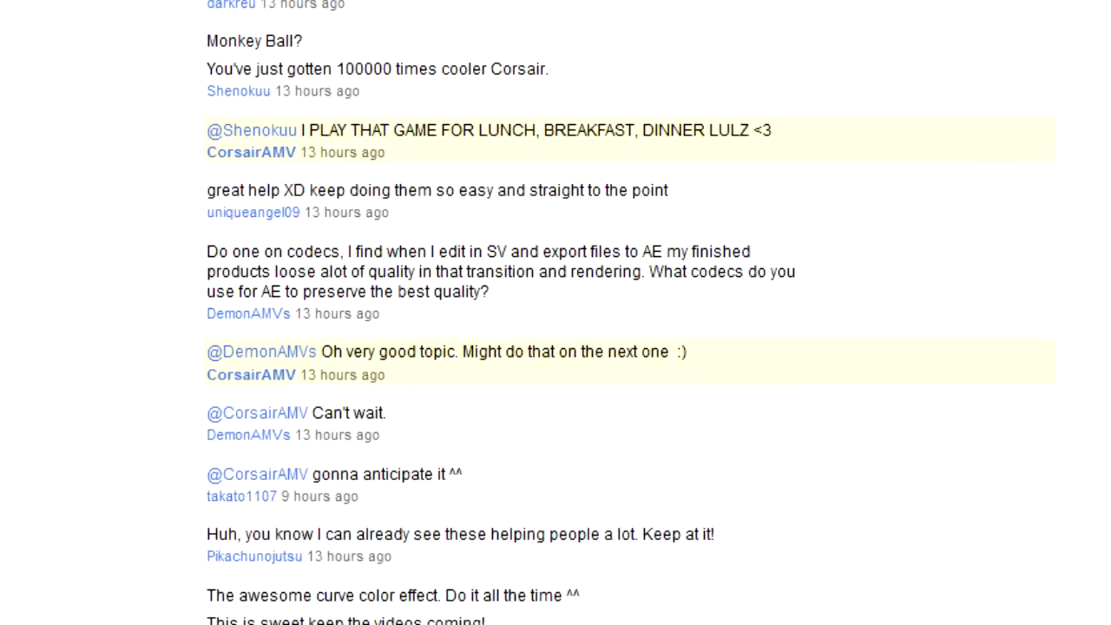
{"action": "scroll", "scroll_direction": "down", "scroll_amount": 3}
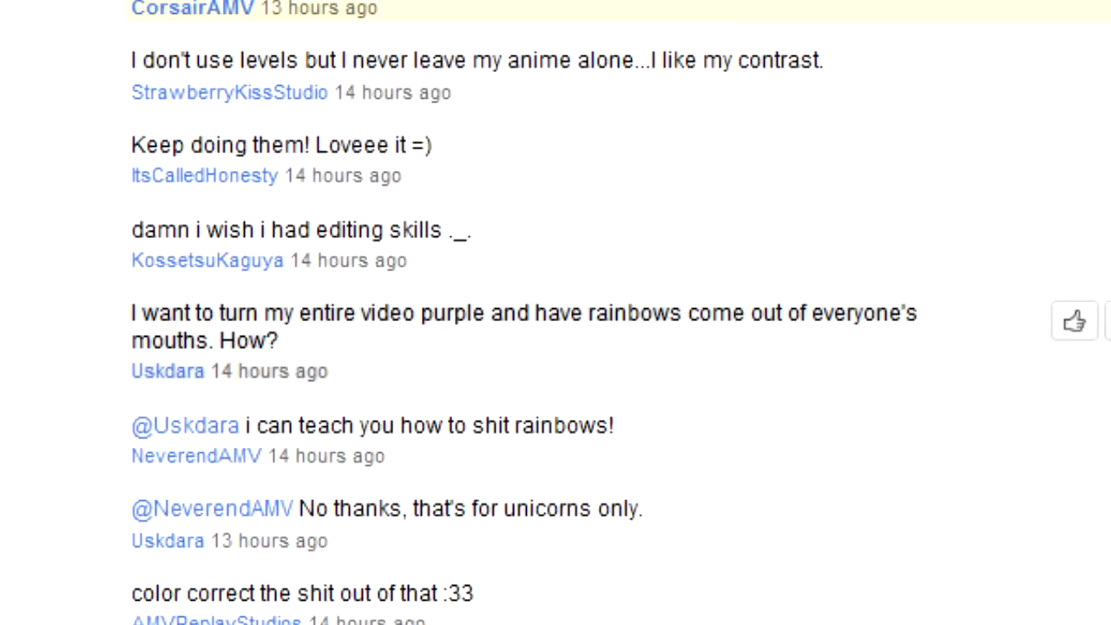